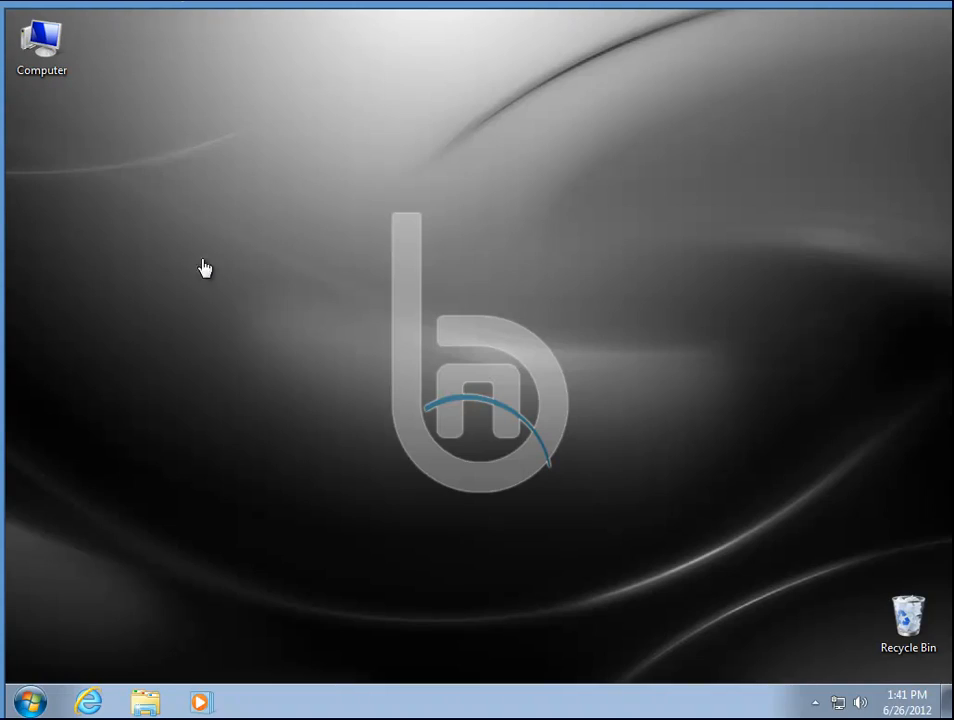
mouse_move(356, 256)
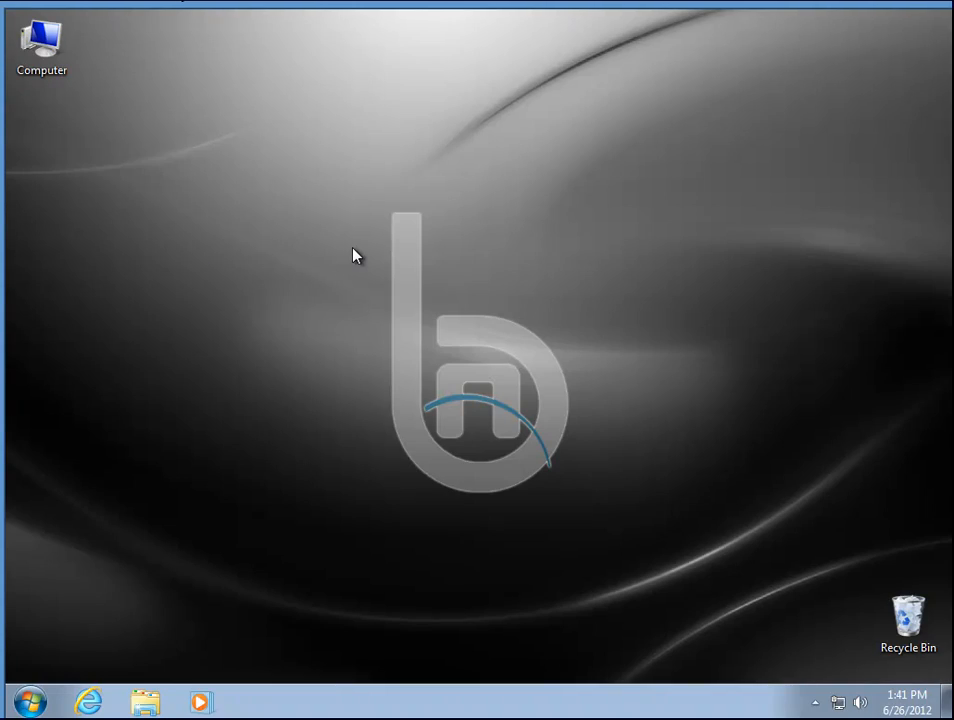
mouse_move(288, 218)
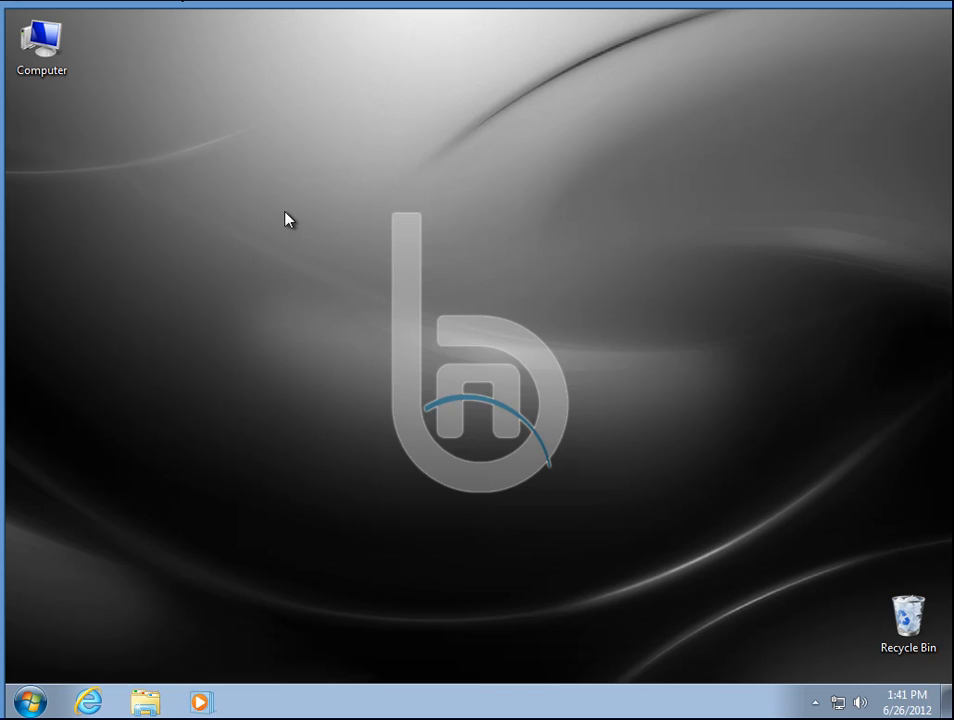
mouse_move(220, 206)
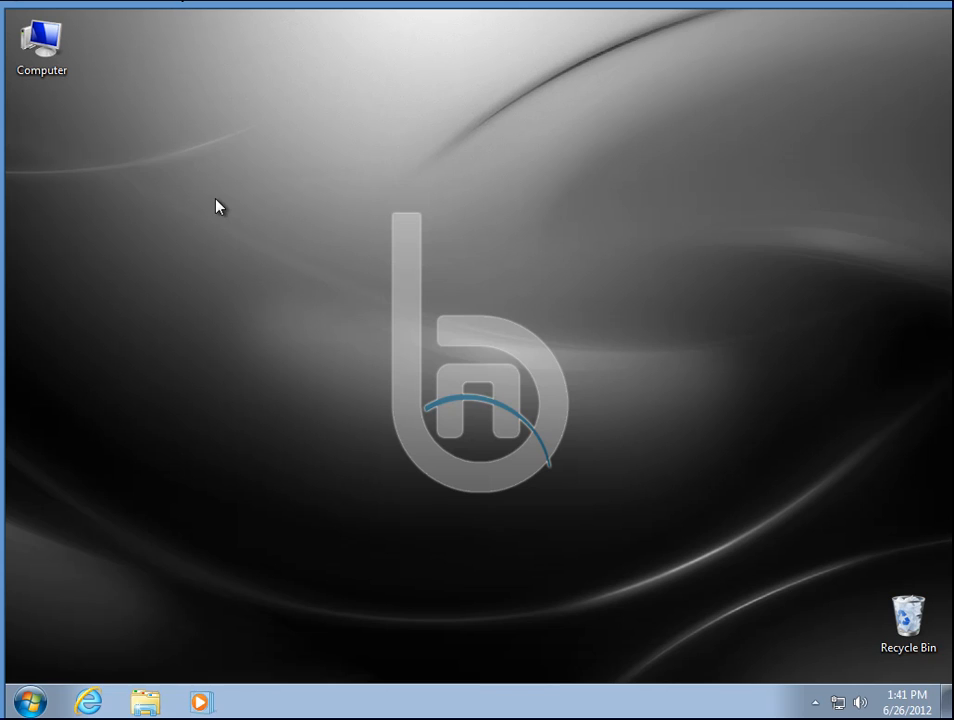
mouse_move(28, 700)
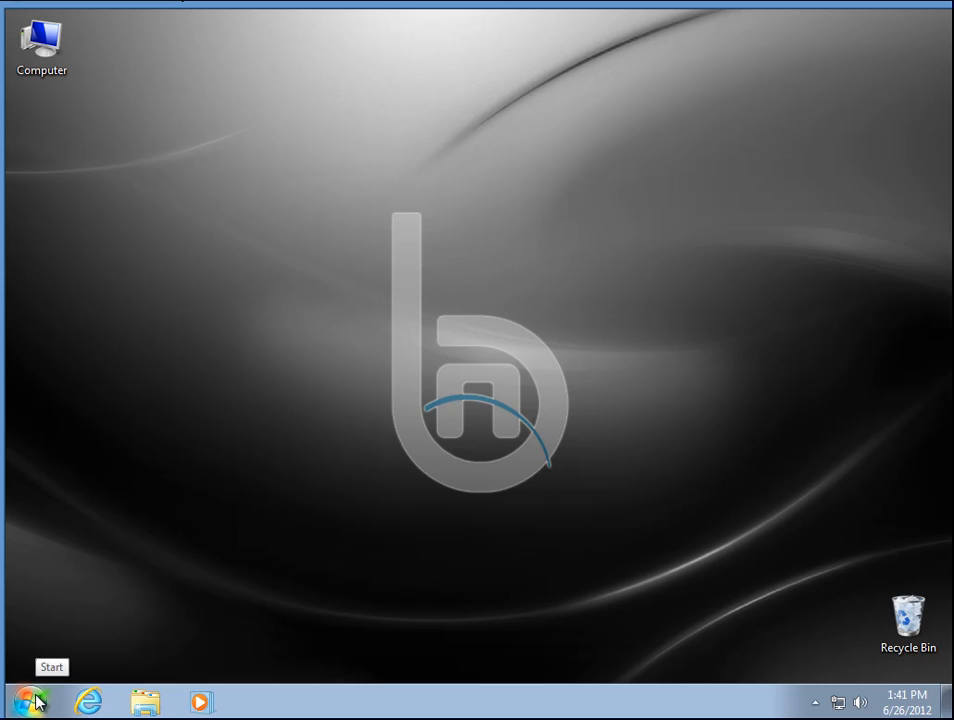
Browse the network from Computer and open the SERVER machine to see its Common and Data shares.
left_click(28, 700)
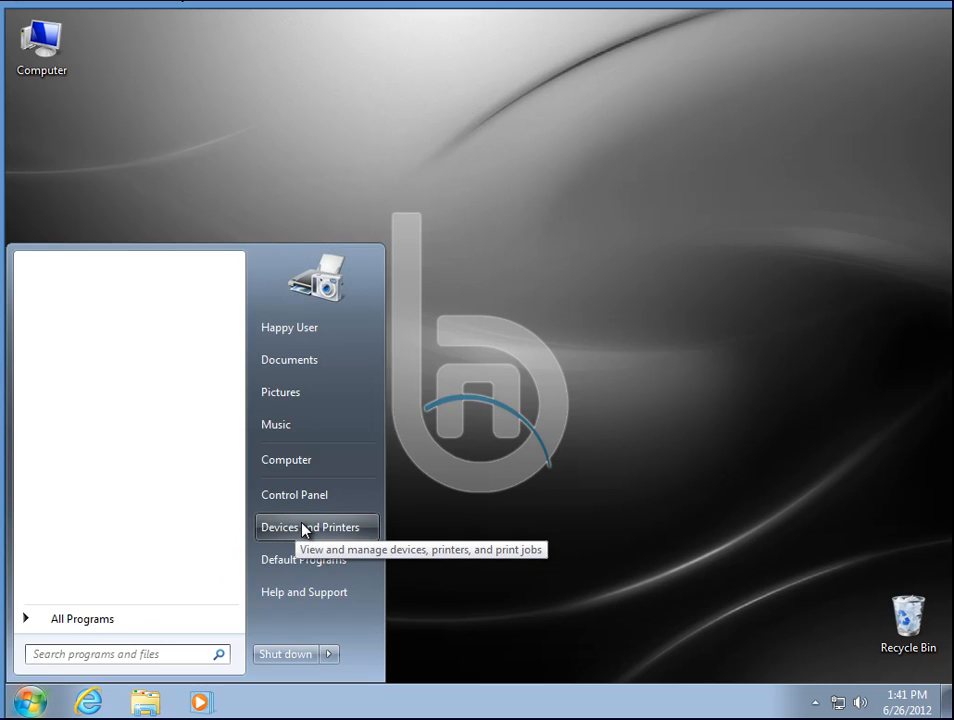
mouse_move(286, 458)
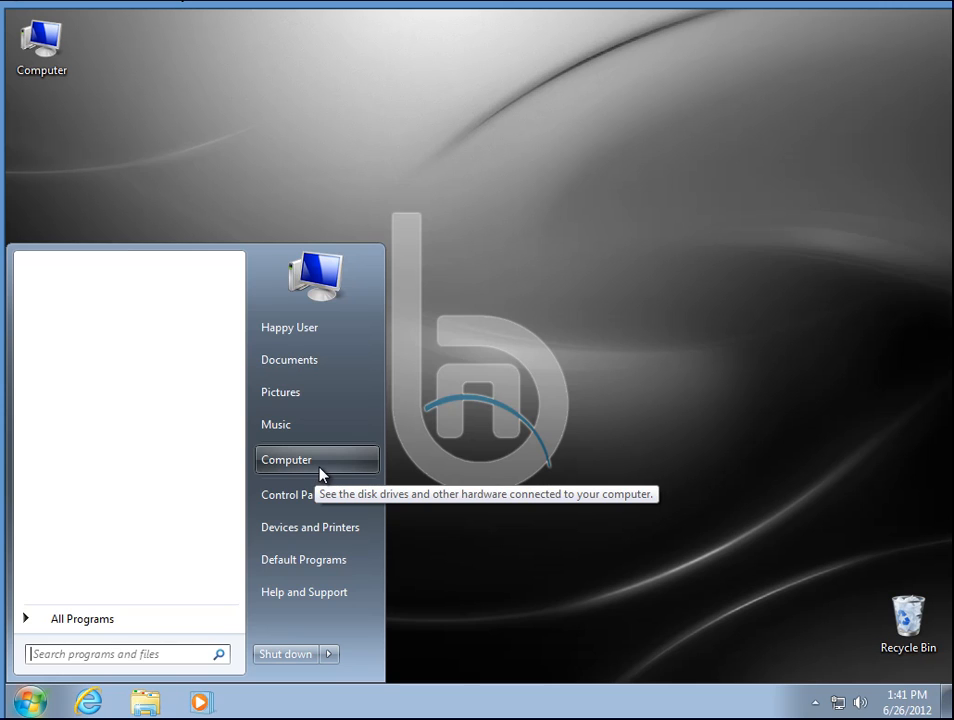
left_click(286, 458)
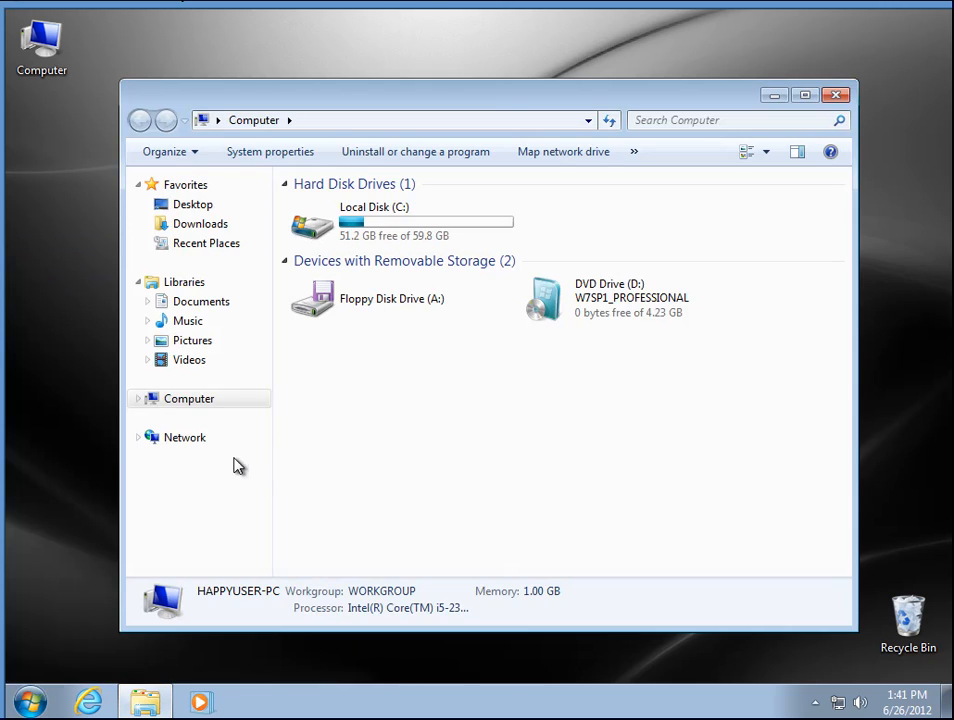
left_click(184, 436)
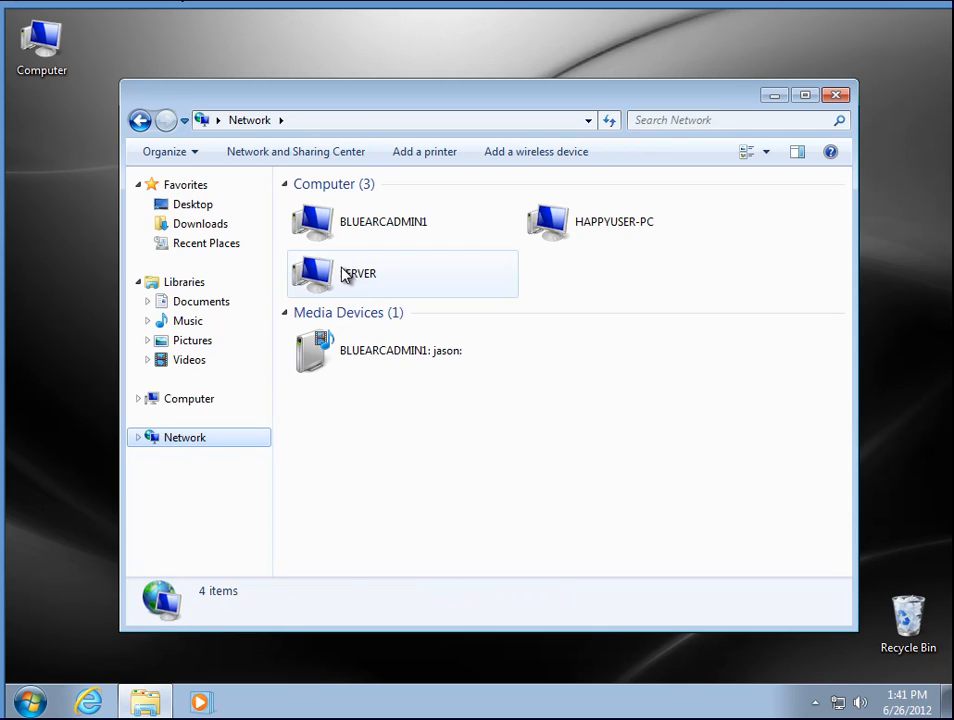
double_click(356, 272)
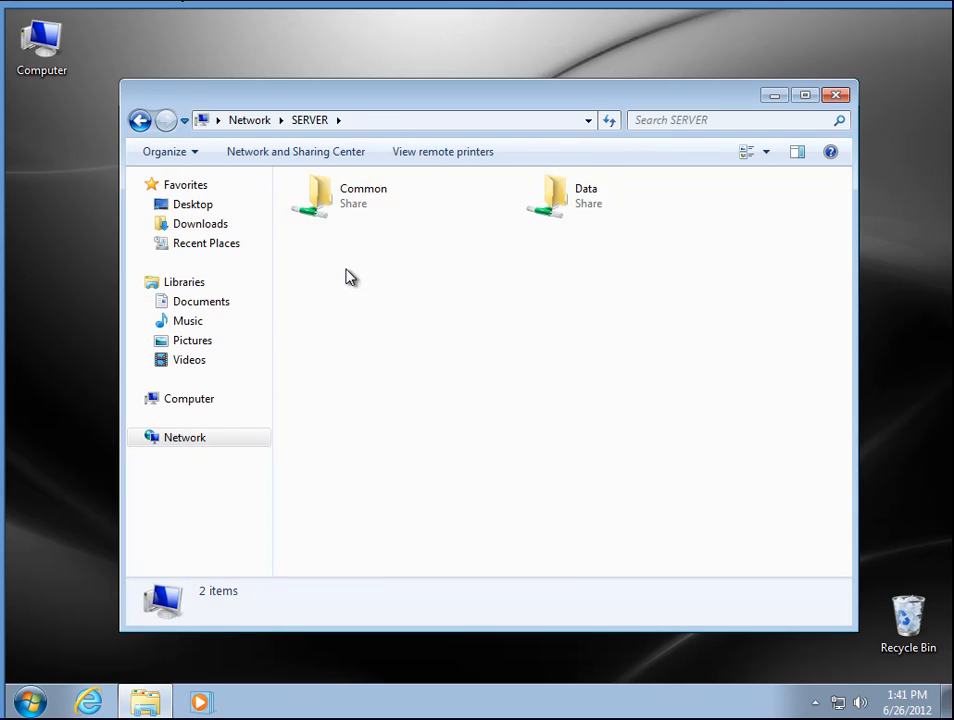
mouse_move(448, 140)
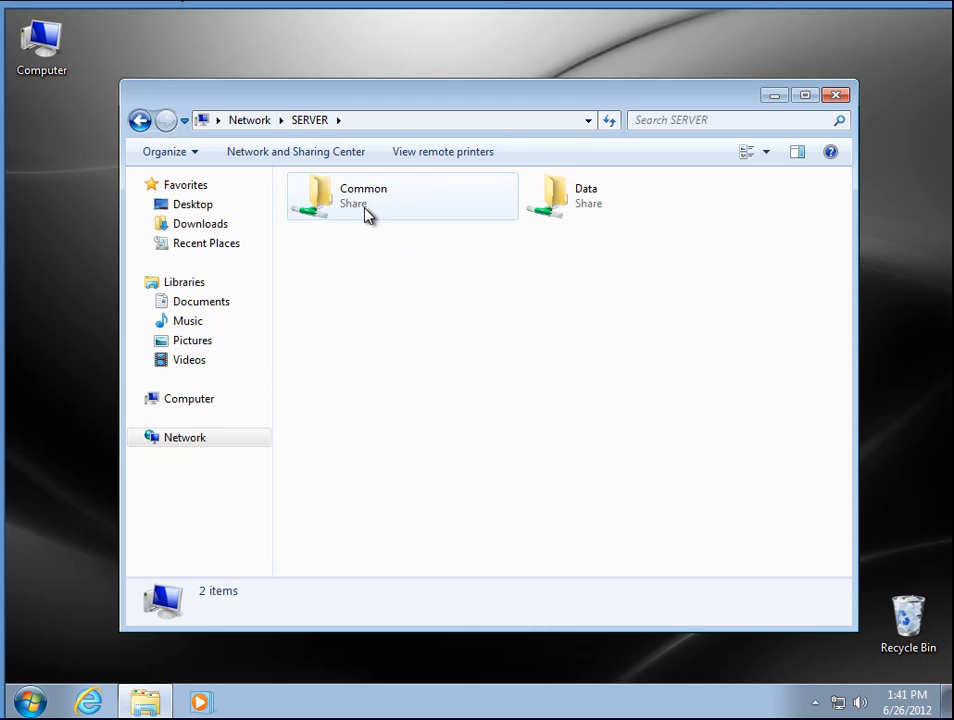
mouse_move(544, 260)
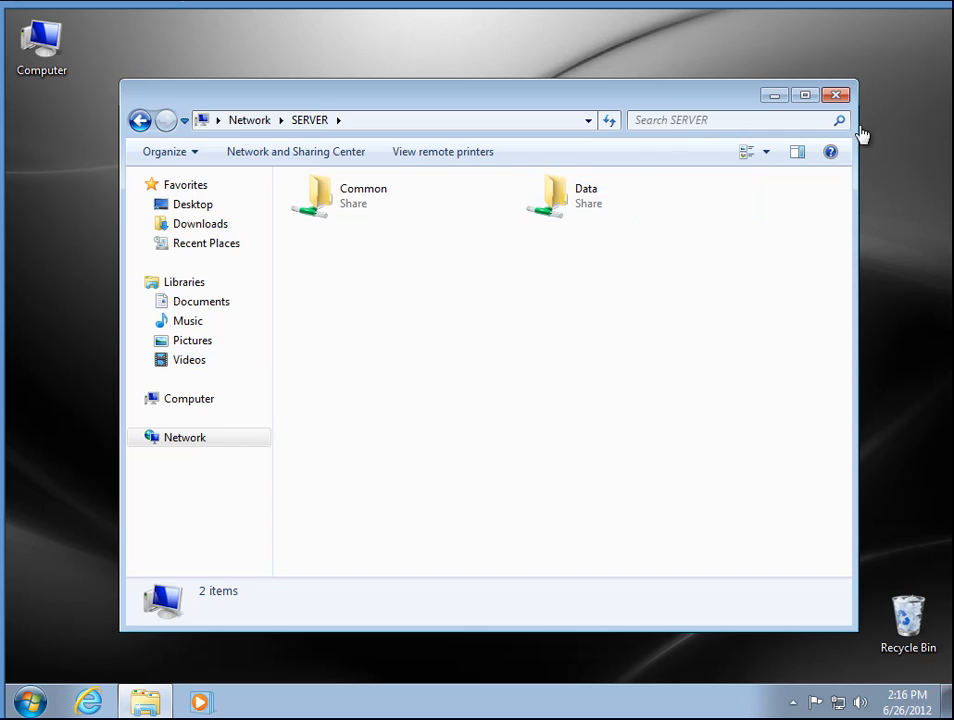
Launch Setup from Common\Installs\g5 and start the required .NET Framework 4.0 install.
double_click(364, 196)
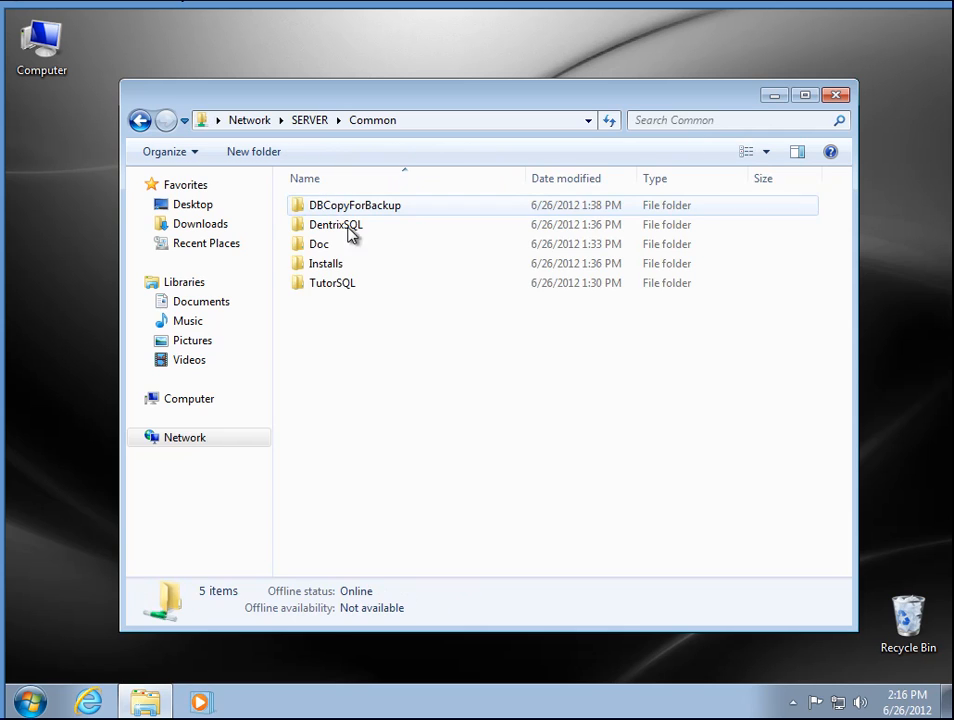
double_click(326, 264)
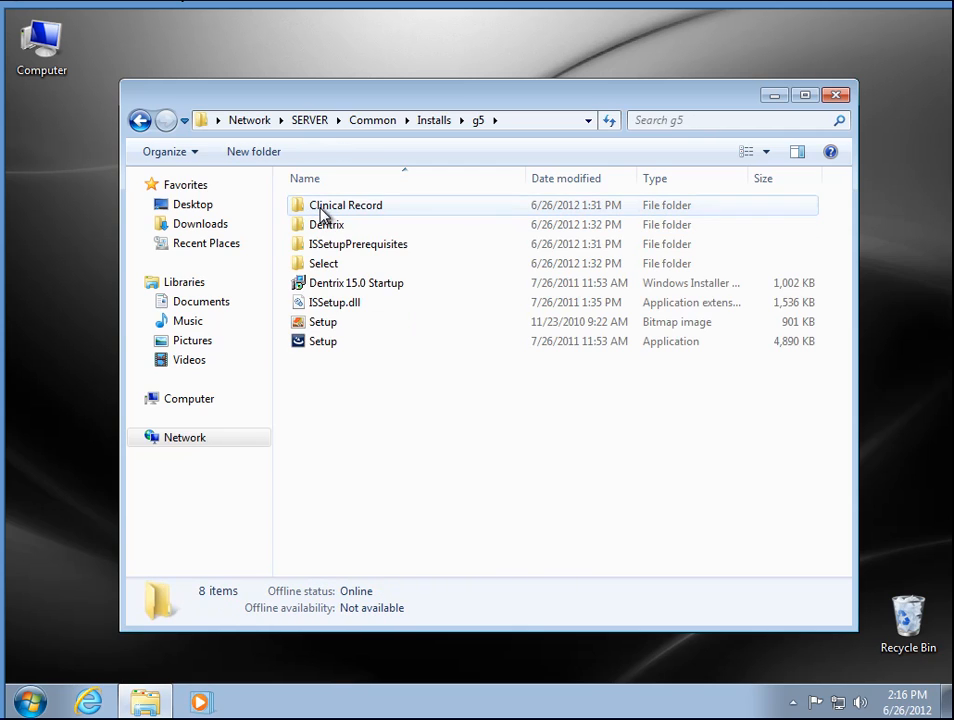
left_click(322, 340)
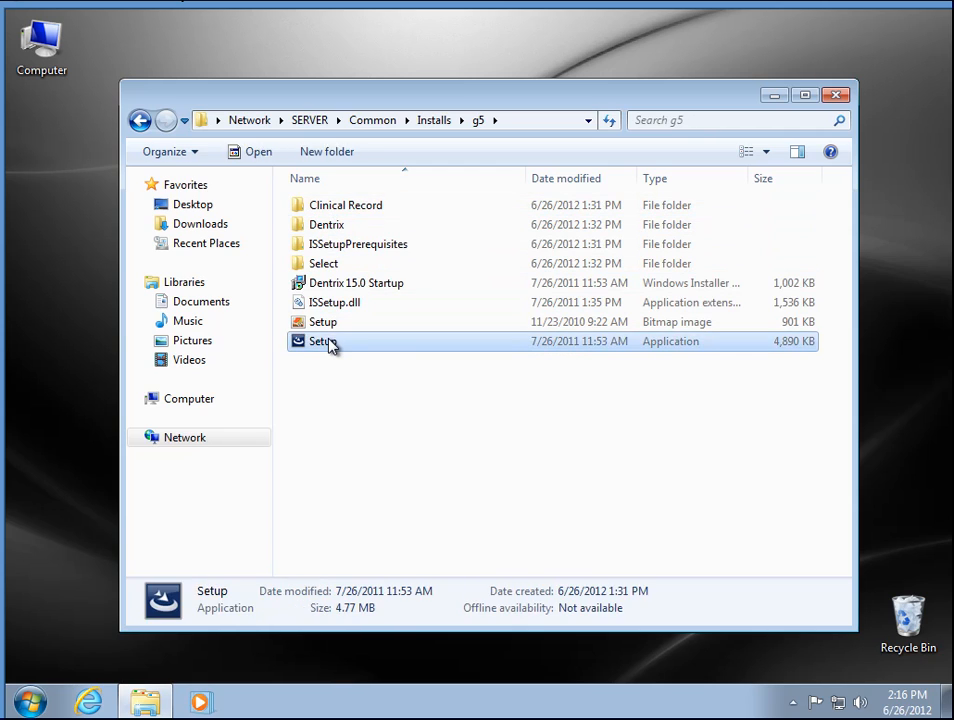
double_click(324, 340)
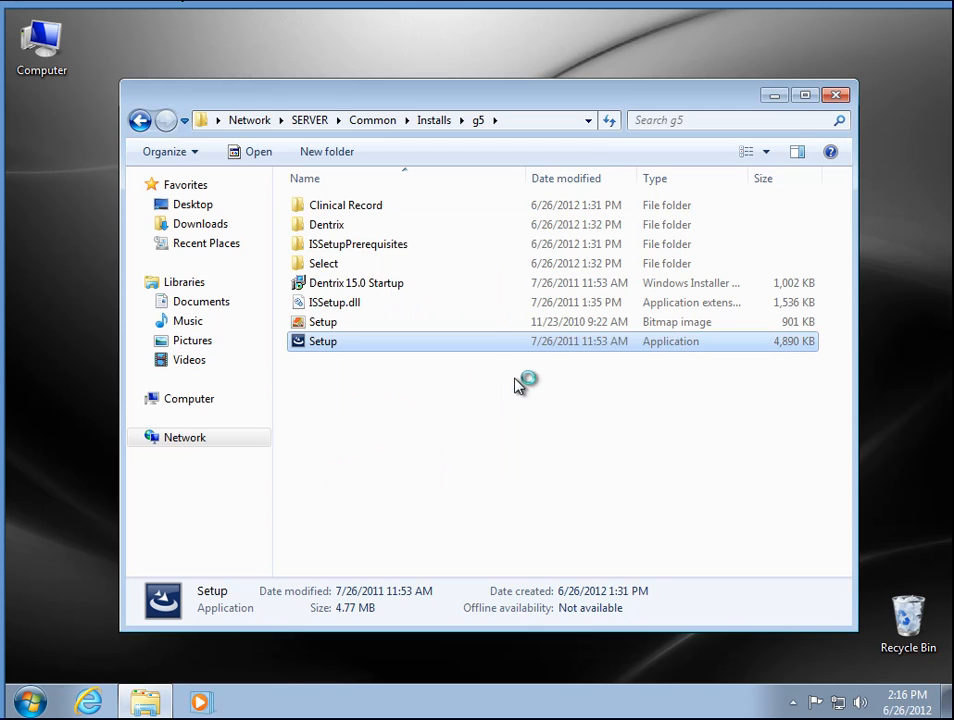
double_click(322, 340)
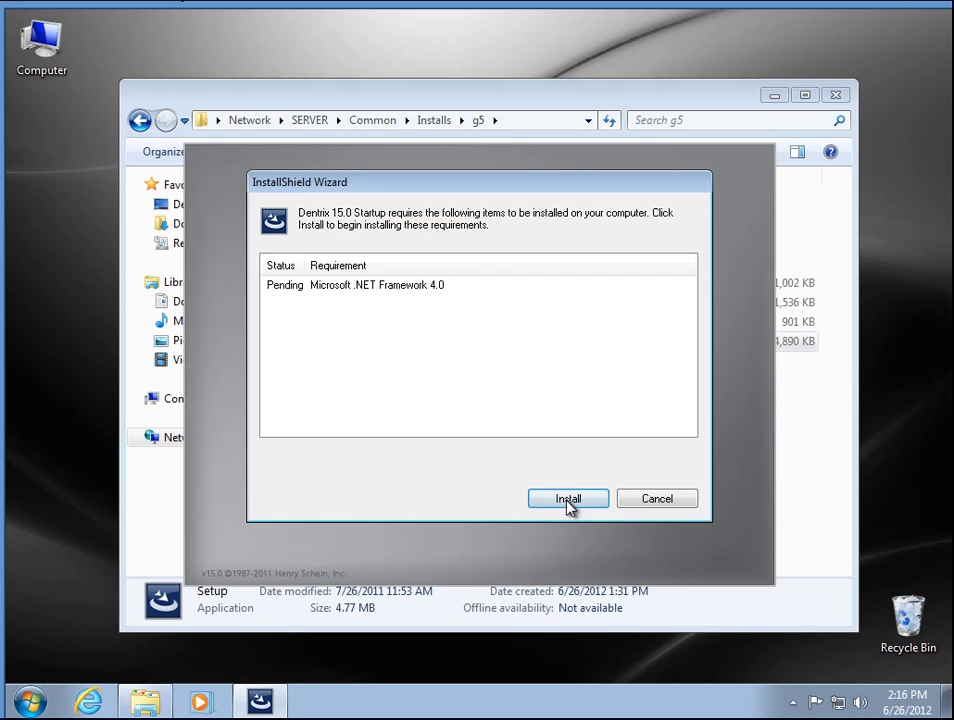
left_click(568, 498)
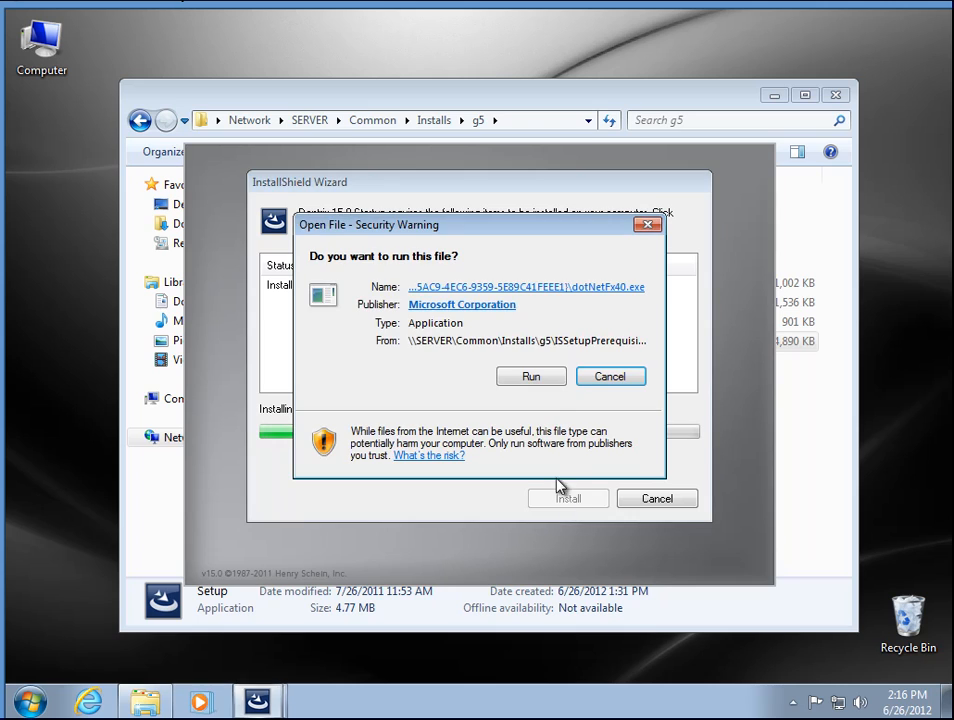
Run the .NET Framework 4 installer, accept its license terms and finish its setup.
left_click(532, 376)
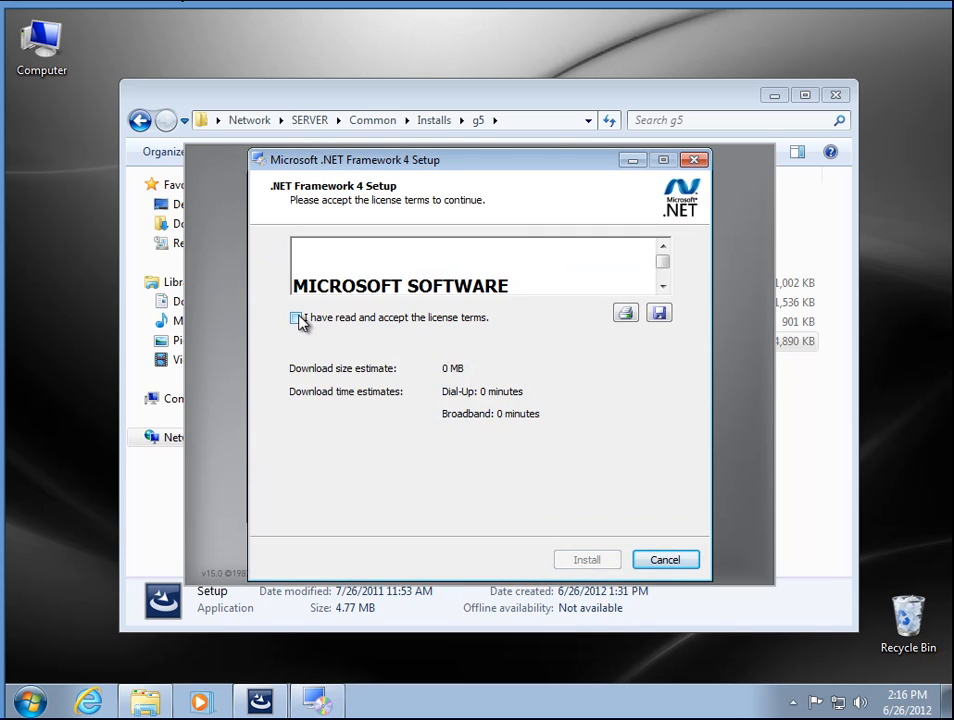
left_click(588, 560)
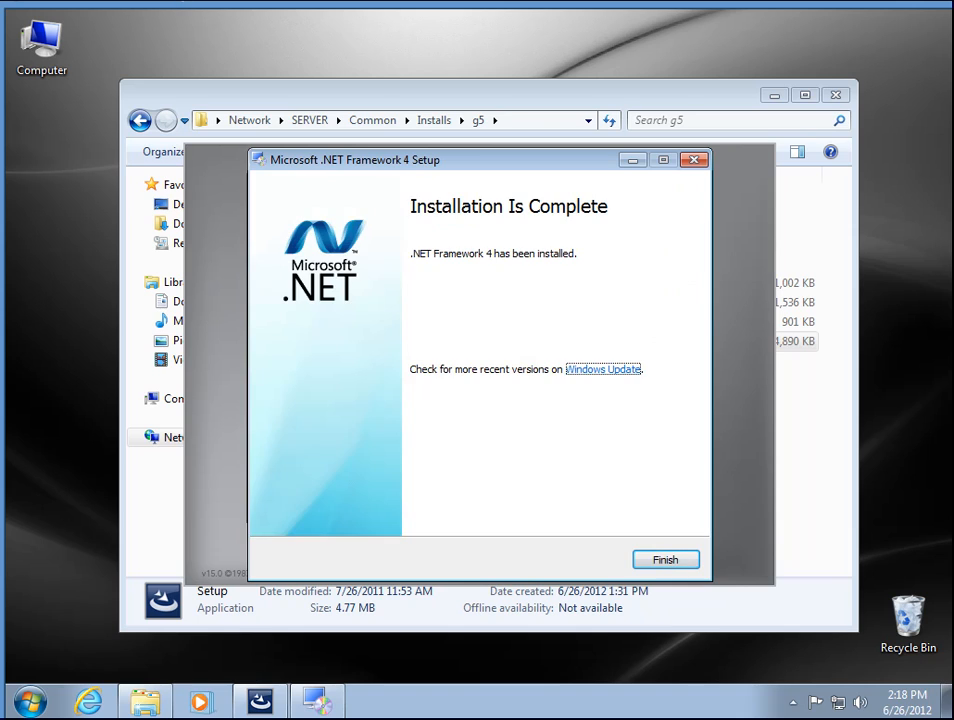
left_click(664, 560)
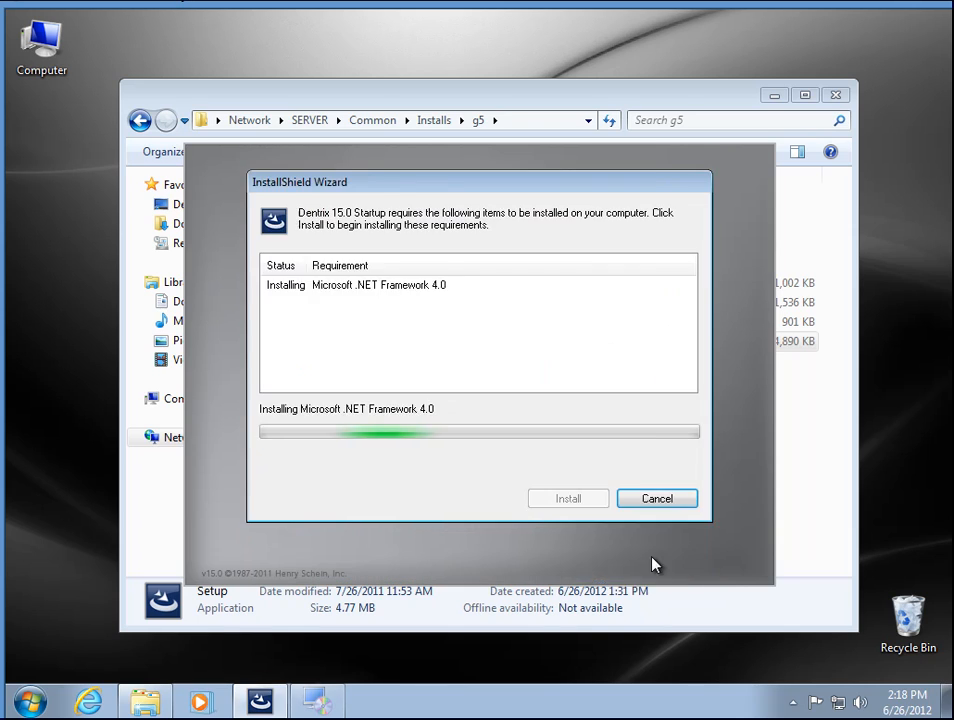
Rerun the Dentrix G5 Setup from the g5 folder so it proceeds to the Java Runtime Engine prerequisite.
left_click(656, 498)
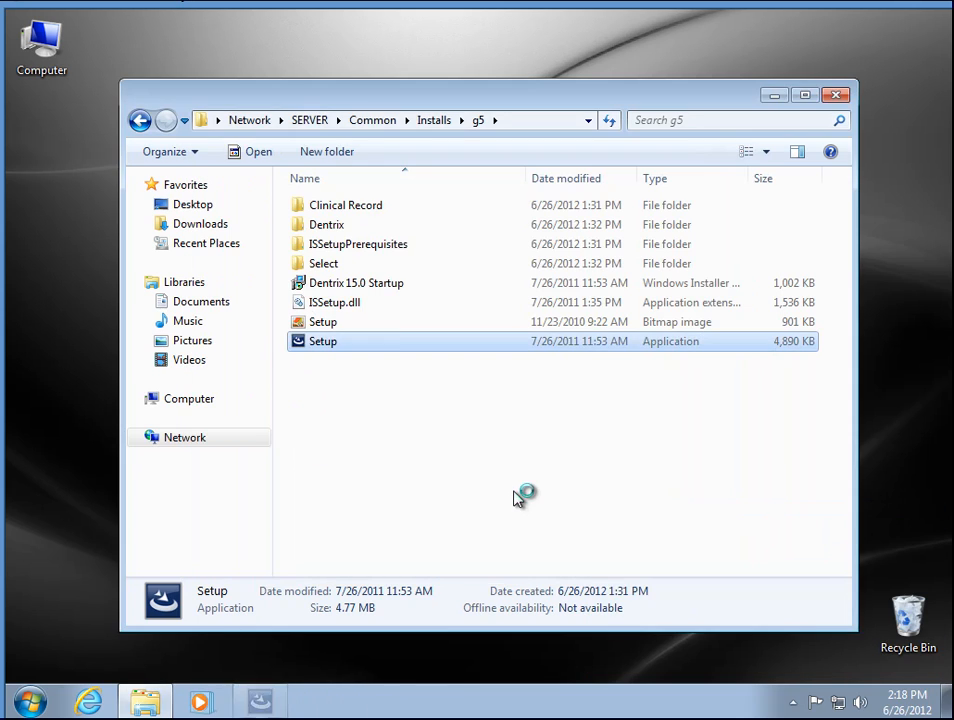
double_click(322, 340)
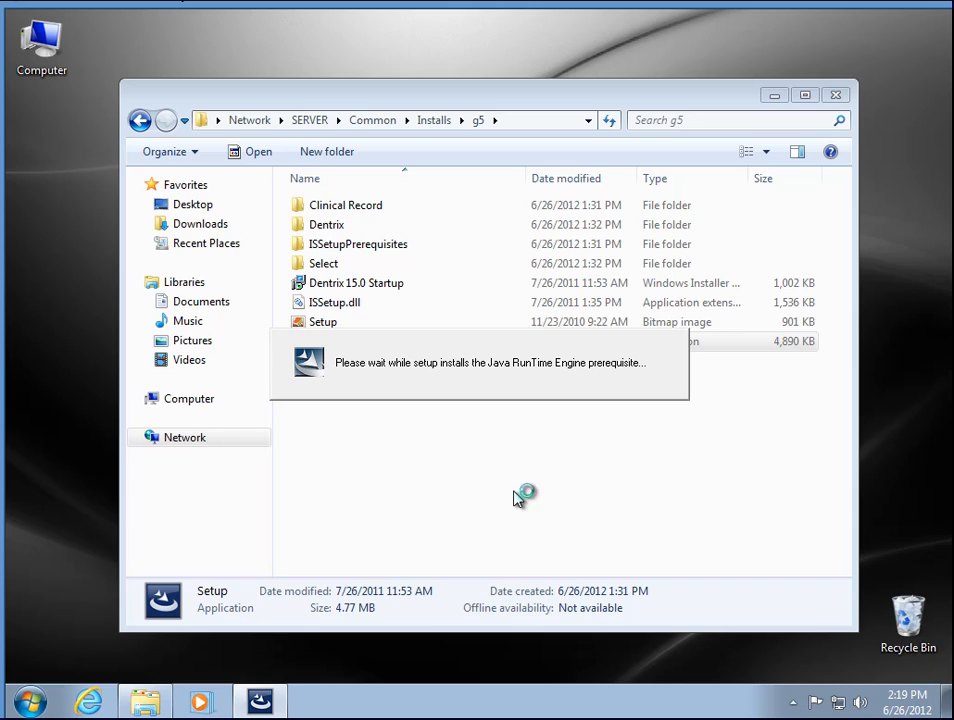
mouse_move(520, 500)
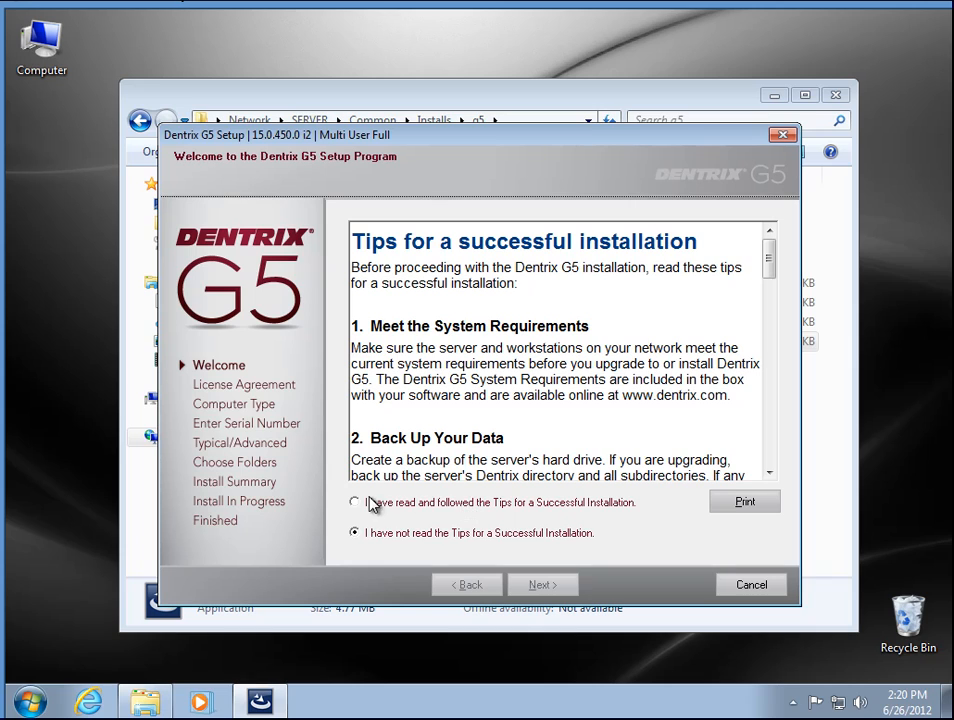
Acknowledge the tips, accept the license agreement and choose Workstation Install Only, reaching the destination folder page.
left_click(354, 502)
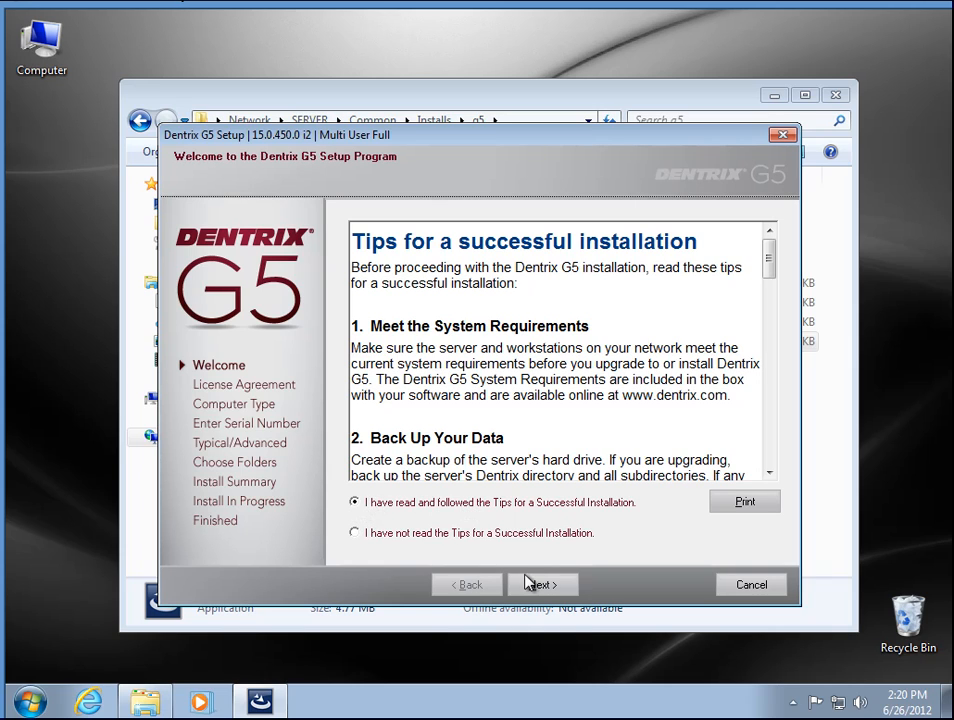
left_click(540, 584)
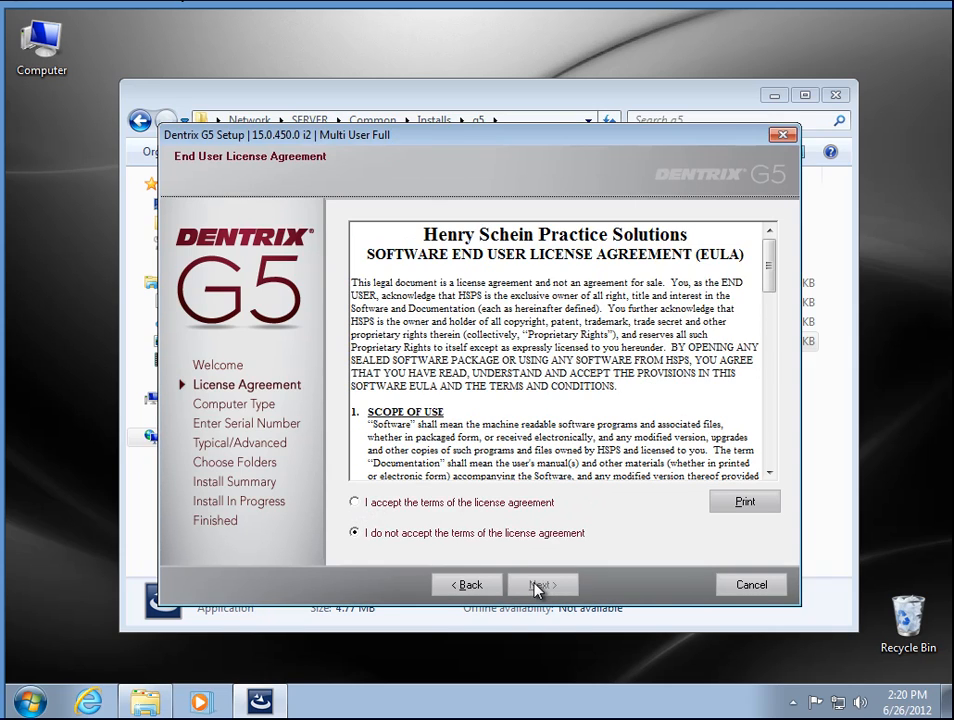
left_click(354, 502)
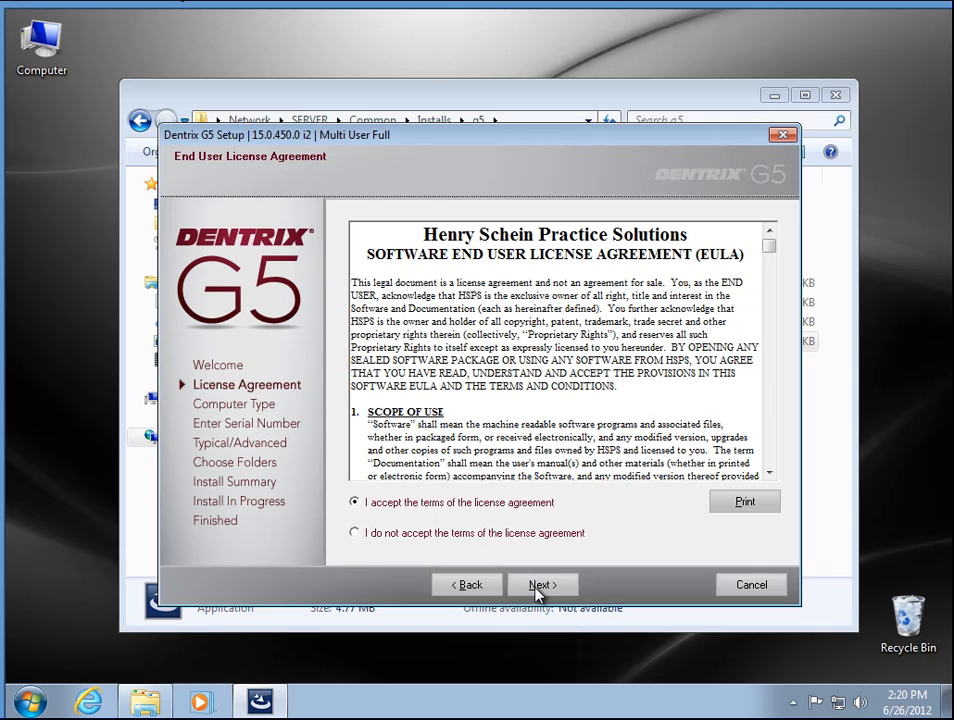
left_click(542, 584)
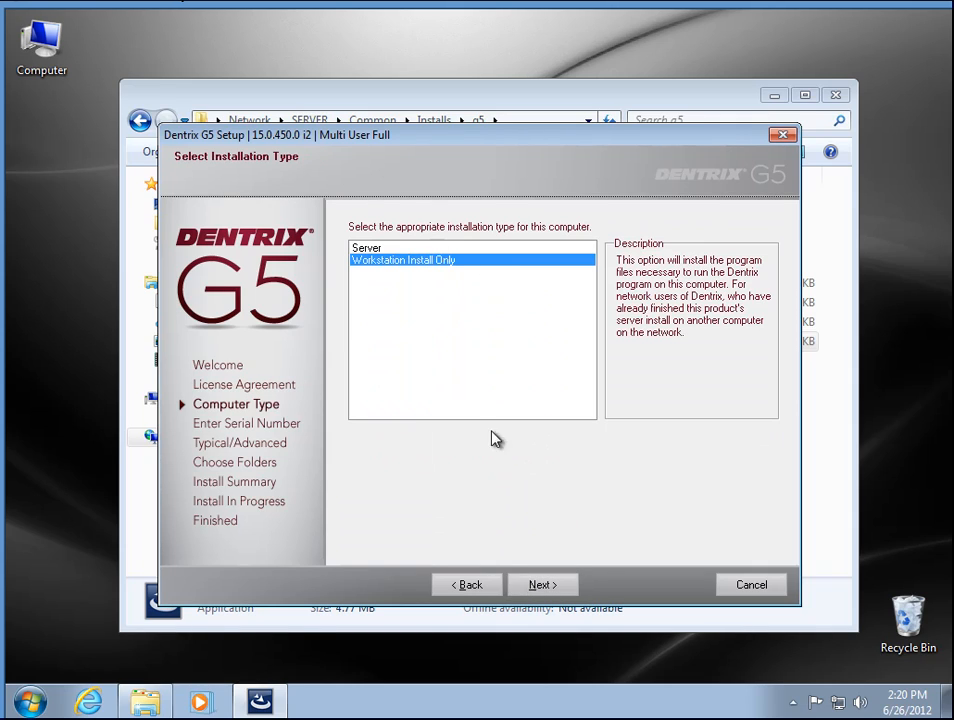
left_click(542, 584)
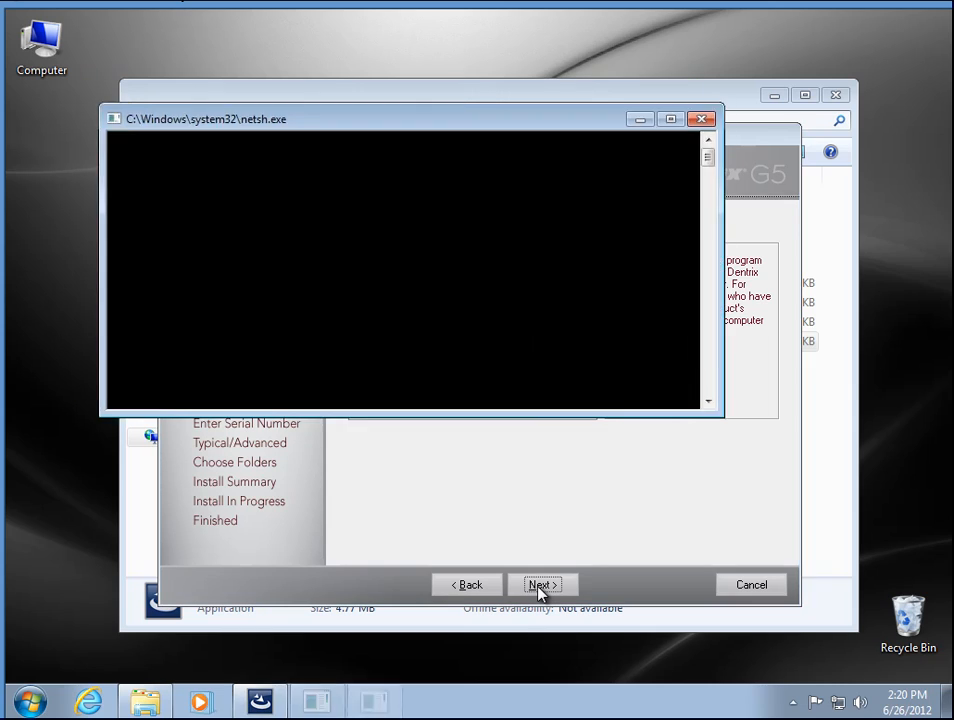
left_click(540, 584)
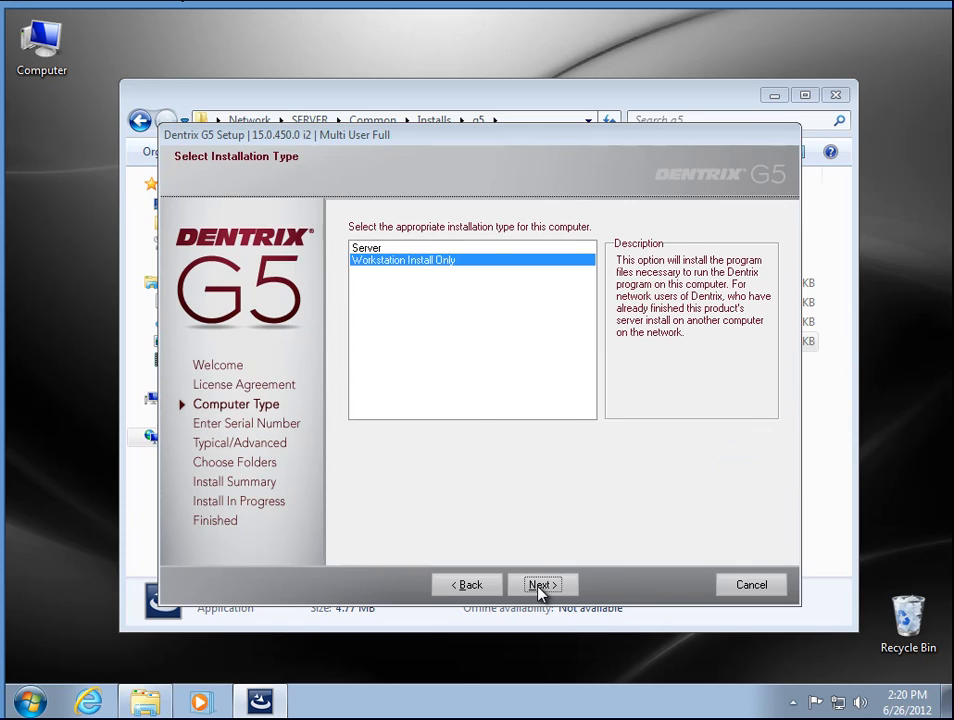
left_click(542, 584)
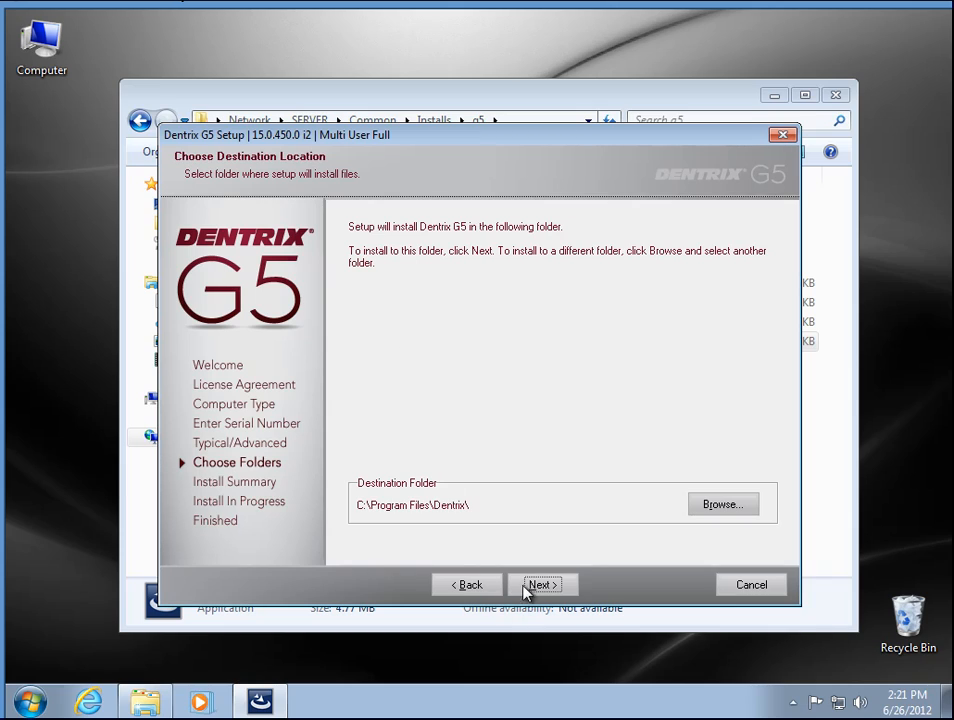
Choose the Typical install into C:\Program Files\Dentrix\ and reach the Start Installation summary.
left_click(544, 584)
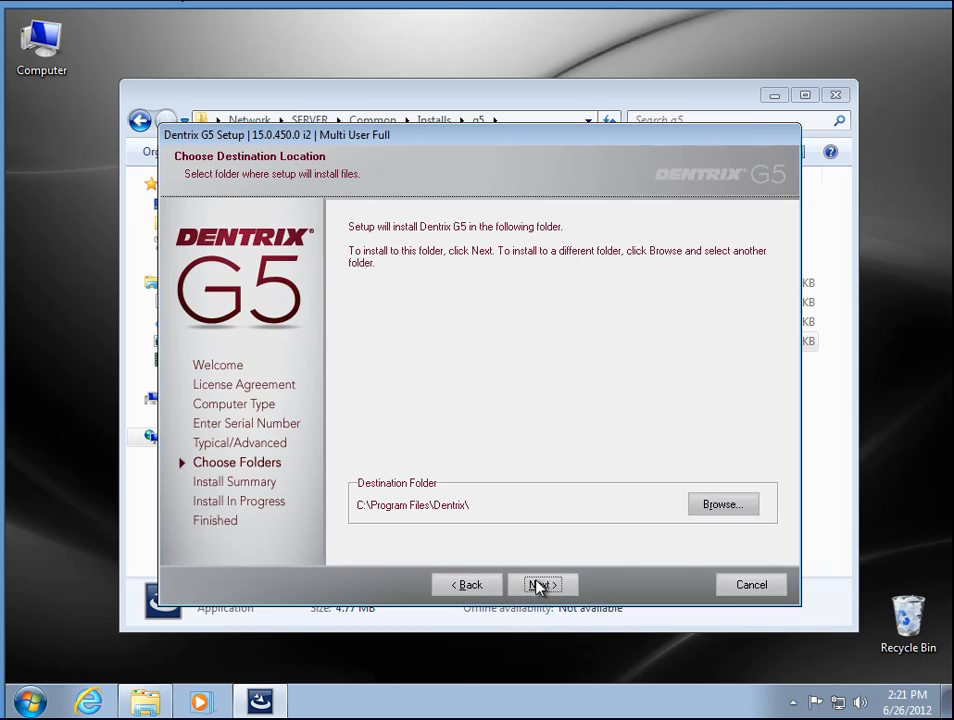
left_click(544, 584)
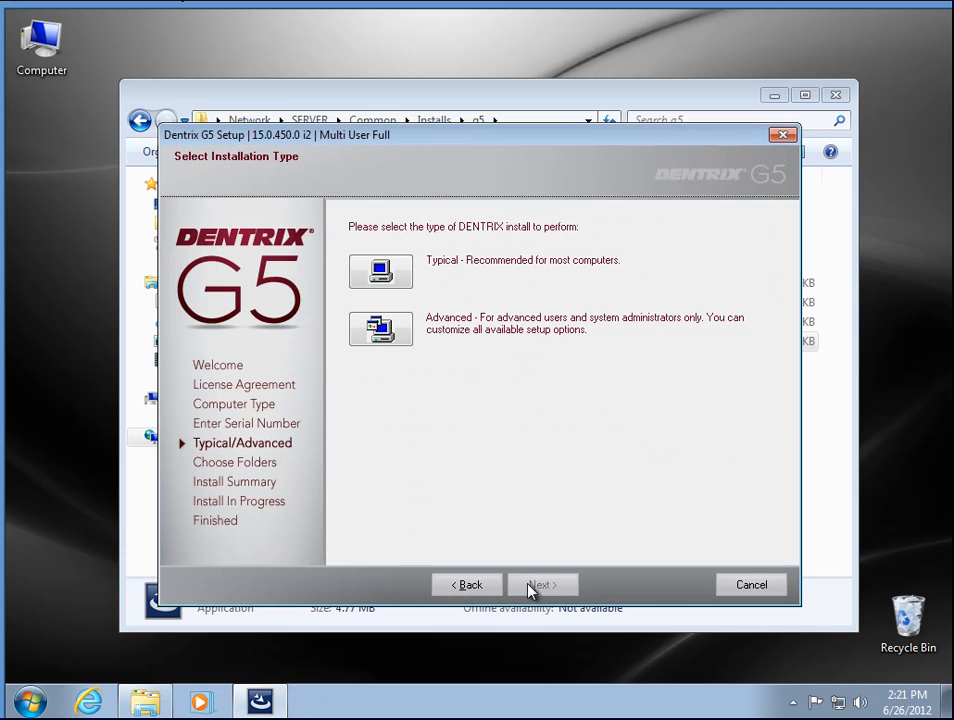
left_click(542, 584)
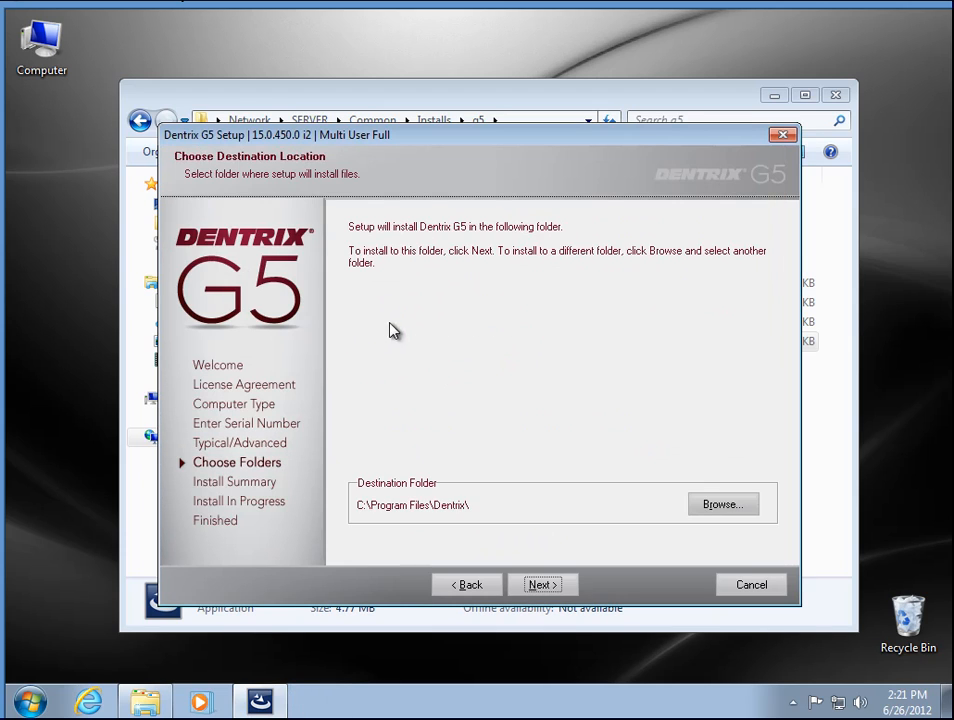
left_click(542, 584)
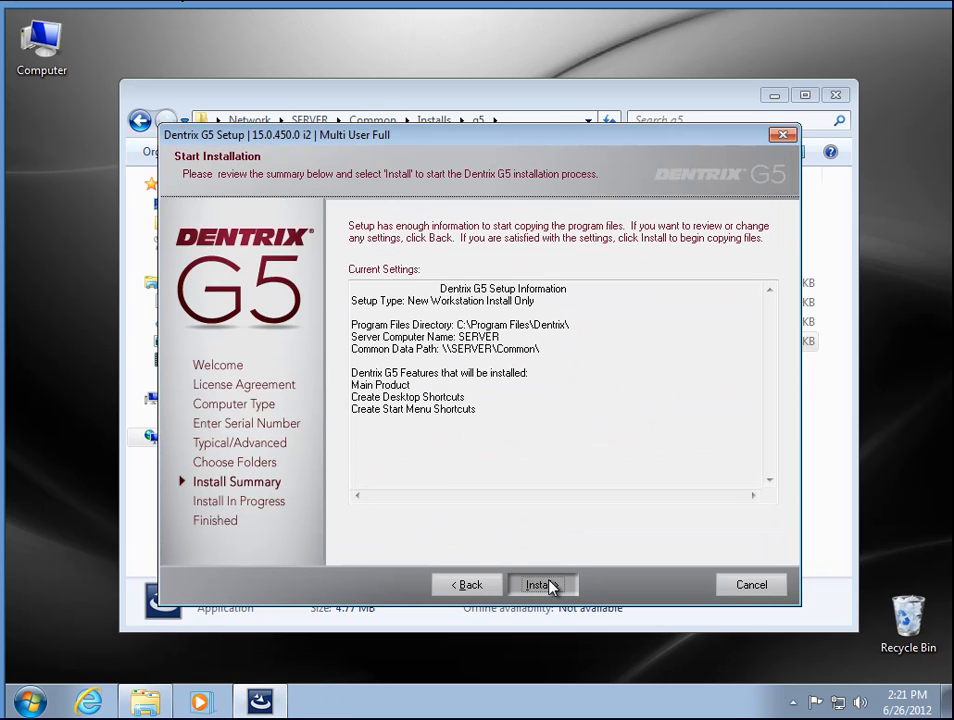
Start the Dentrix G5 workstation installation from the summary page.
left_click(542, 584)
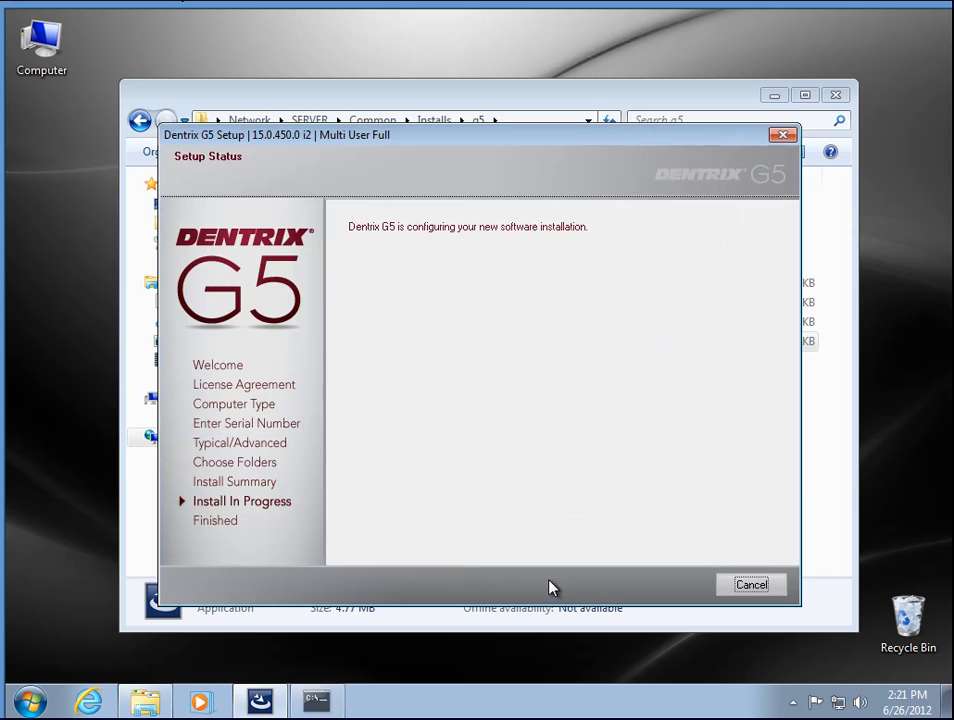
mouse_move(808, 490)
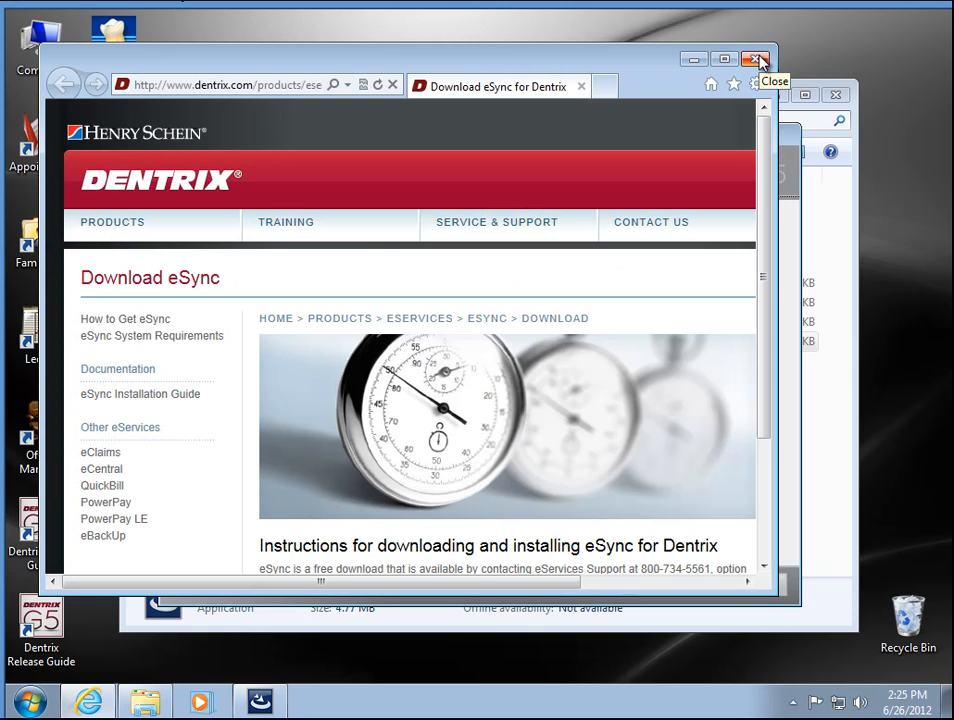
Close the eSync web page and finish the completed setup wizard, leaving the new Dentrix desktop icons.
left_click(756, 60)
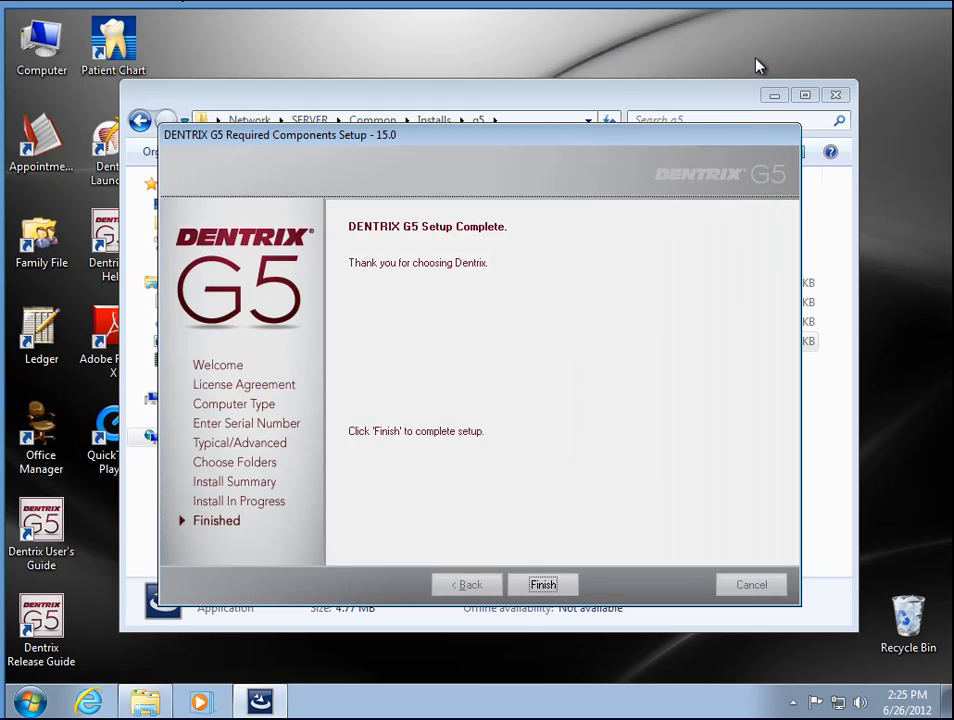
left_click(544, 584)
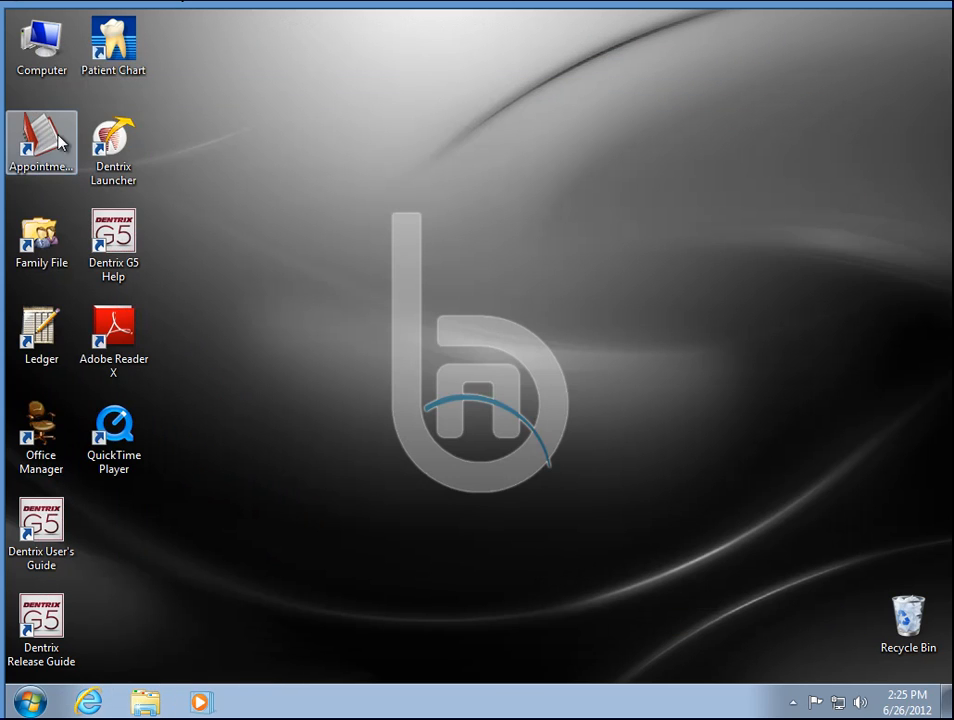
mouse_move(40, 140)
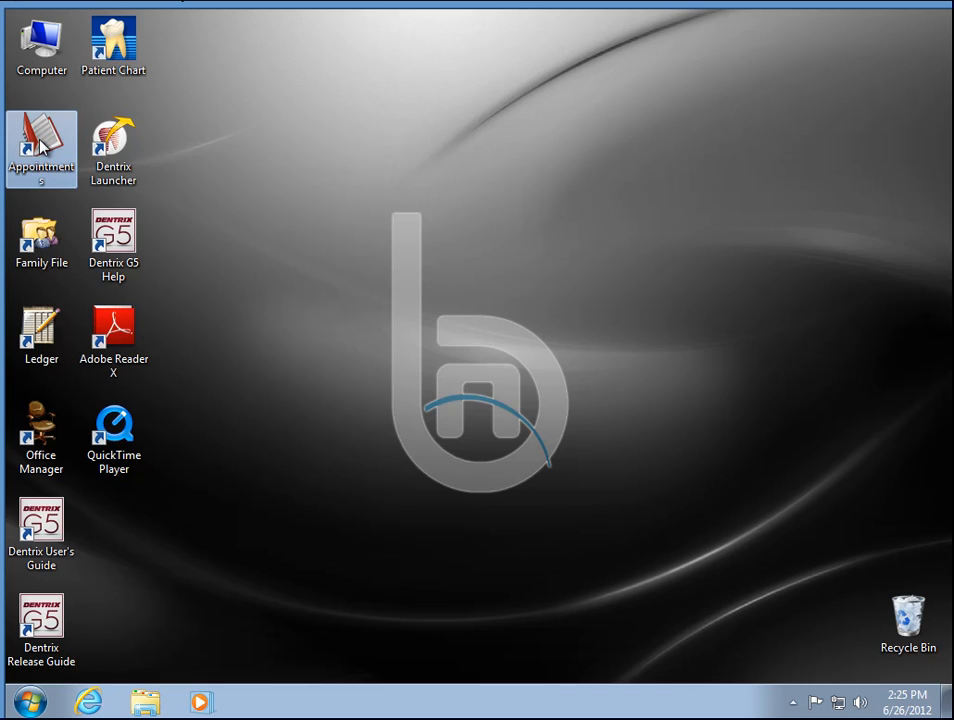
Launch the Appointment Book from its desktop shortcut, showing Tuesday, June 26, 2012 with OP-1 to OP-3.
double_click(40, 148)
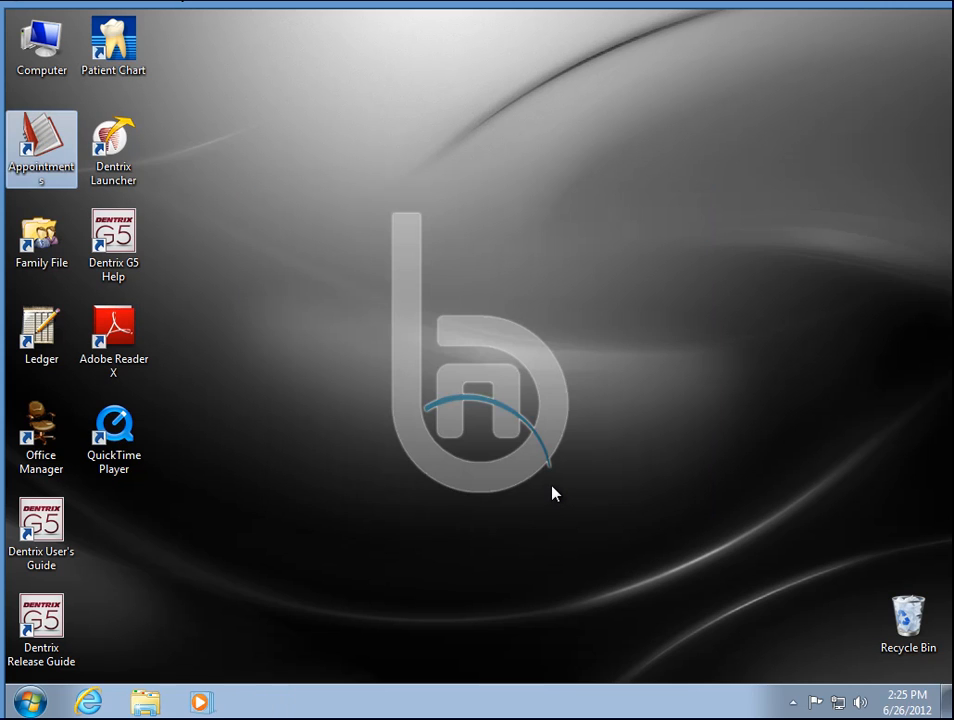
double_click(40, 148)
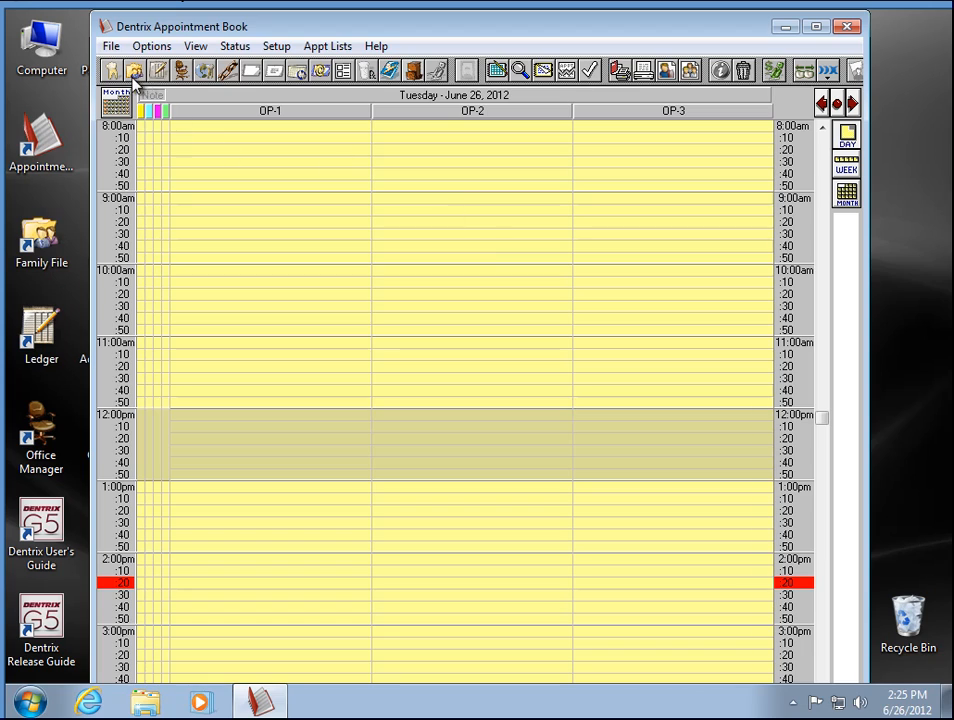